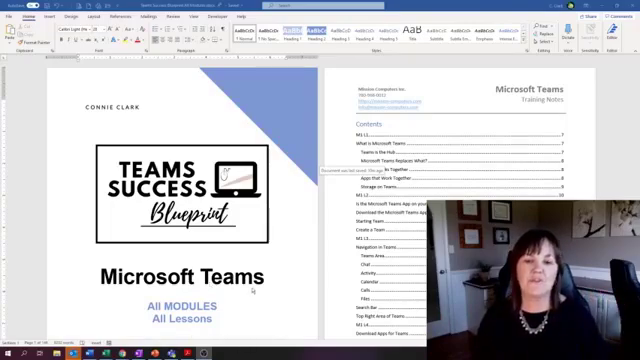
Start cropping away the empty area around the pasted Teams screenshot.
scroll("down", 3)
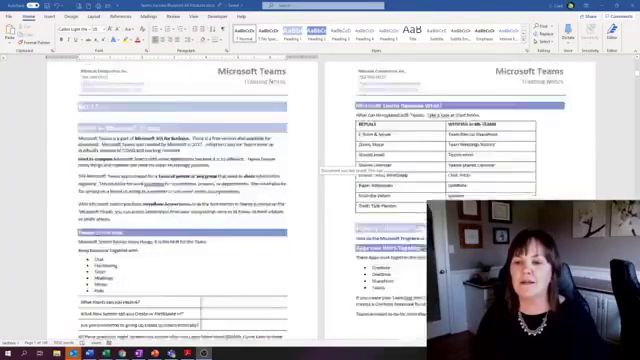
scroll("down", 3)
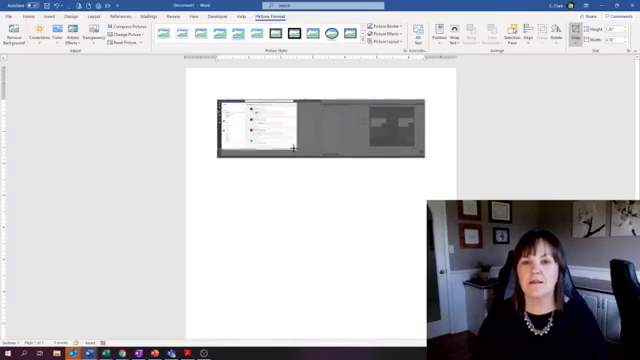
left_click(330, 130)
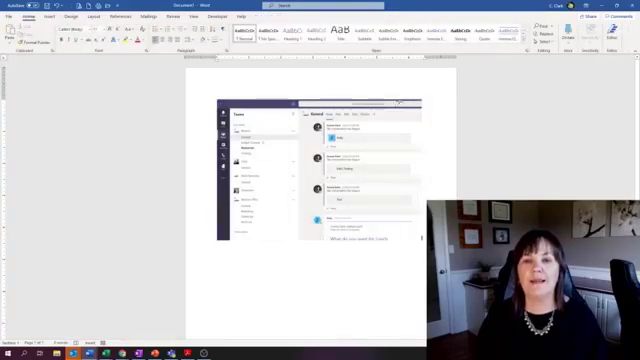
Apply the crop so only the Teams window with its channel posts remains.
left_click(330, 160)
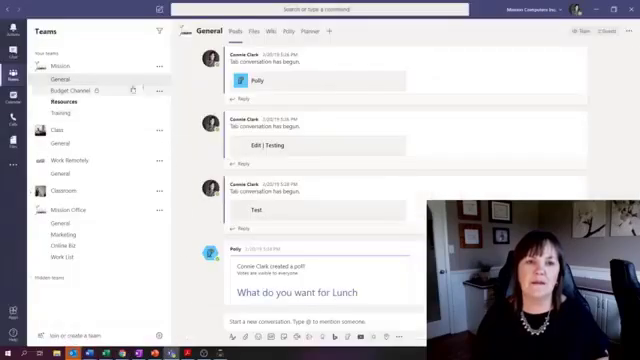
Scroll the Teams General channel down to the lunch poll results.
scroll("down", 3)
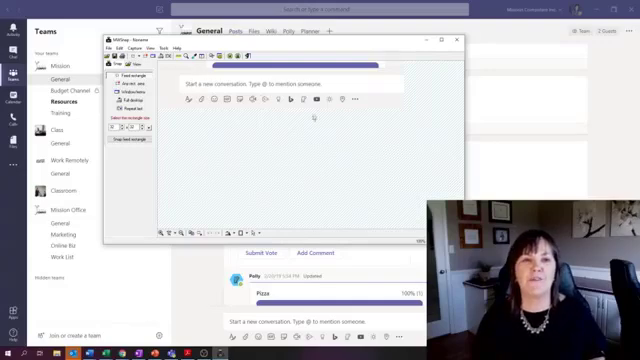
left_click(125, 47)
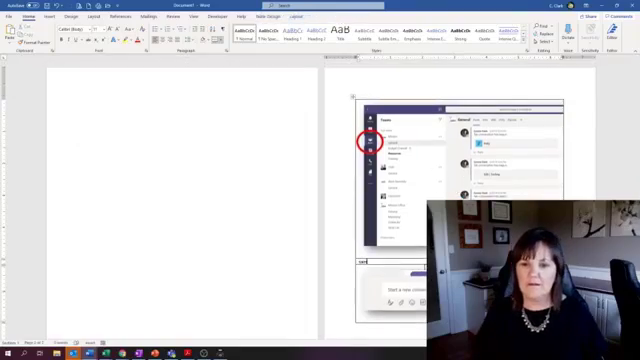
Type 'Sample text' in the table cell below the circled screenshot.
type("Sample text")
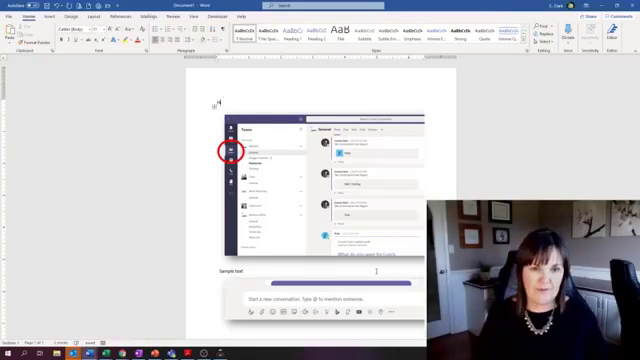
Type the heading 'Heading for this Page' above the screenshot table.
type("Heading for")
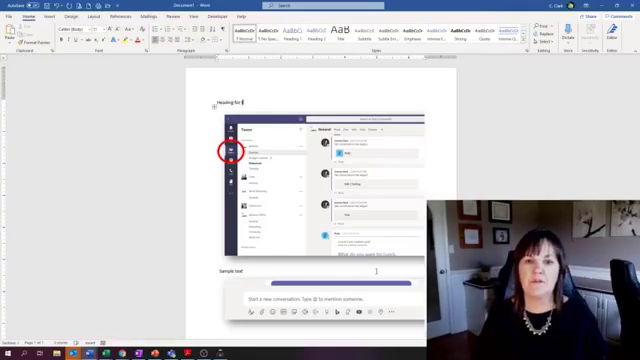
type("this Page")
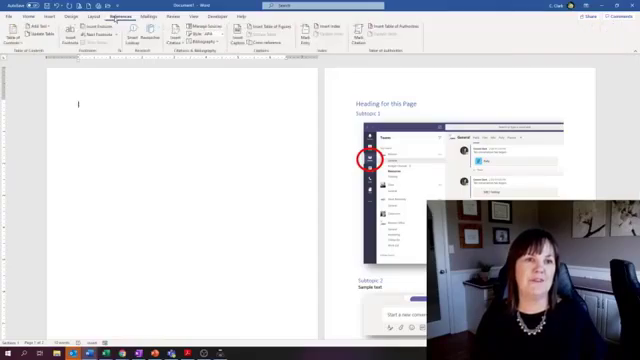
Show the built-in table of contents layouts for the blank first page.
left_click(13, 28)
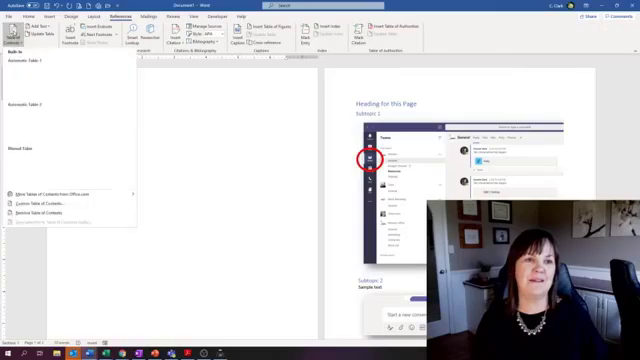